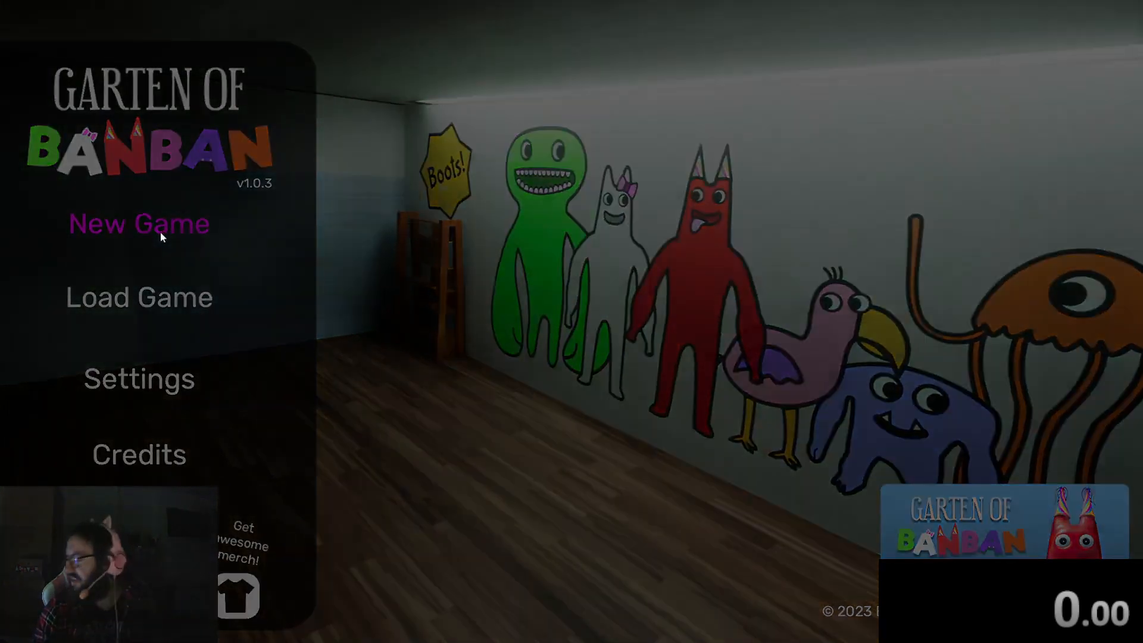
- Start a new game, skip the intro, then abandon the run back to the title
{"action": "left_click", "coordinate": [138, 224]}
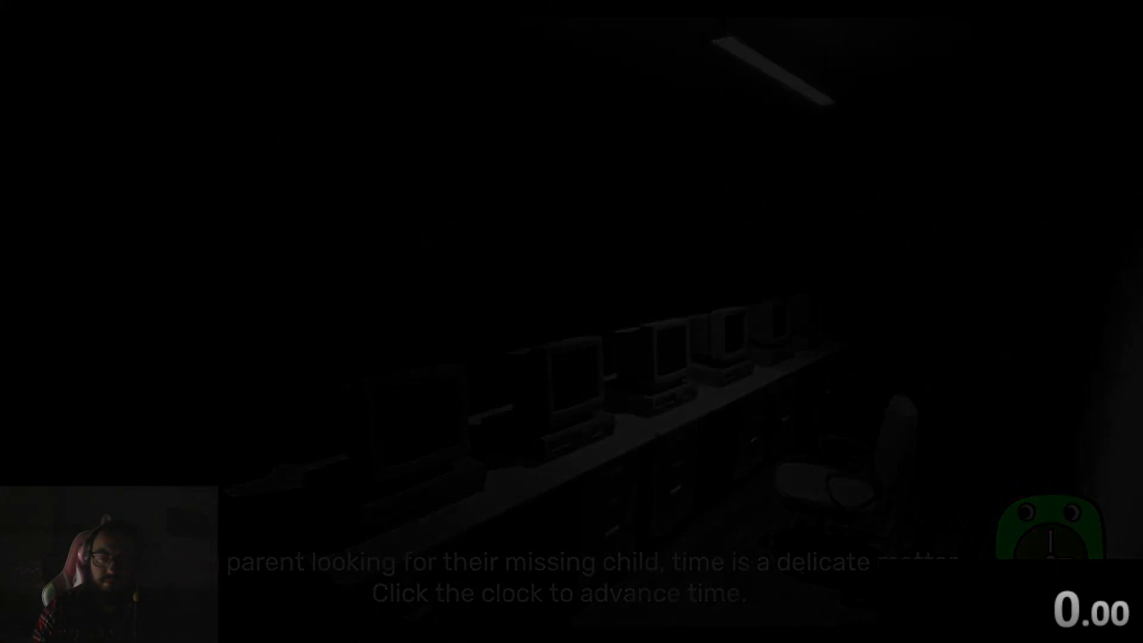
{"action": "left_click", "coordinate": [1057, 532]}
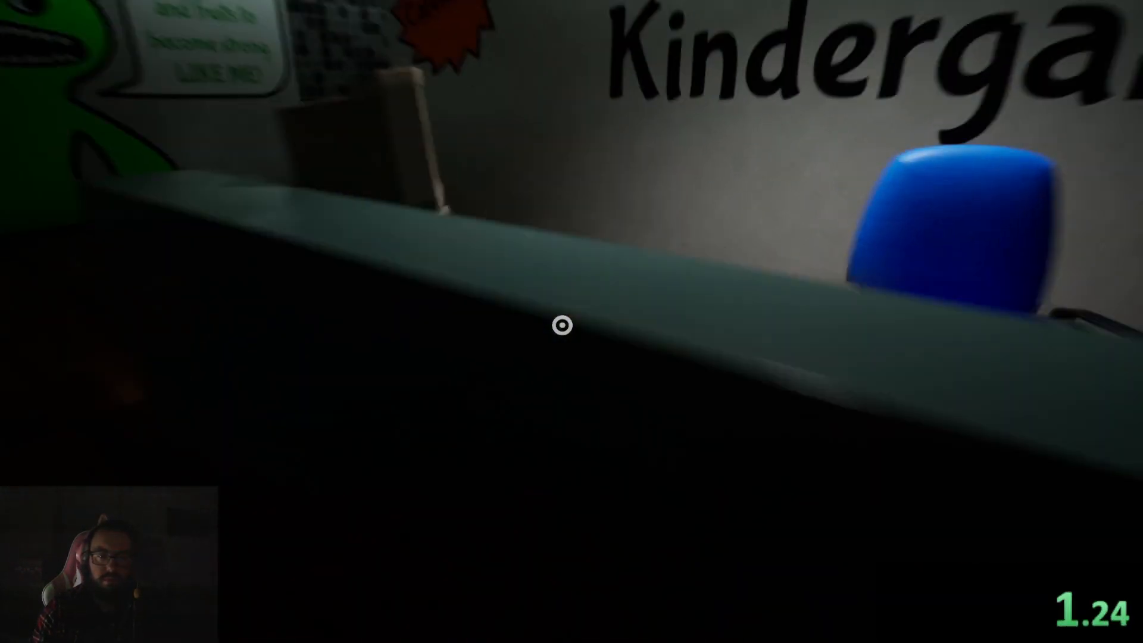
{"action": "key", "text": "Escape"}
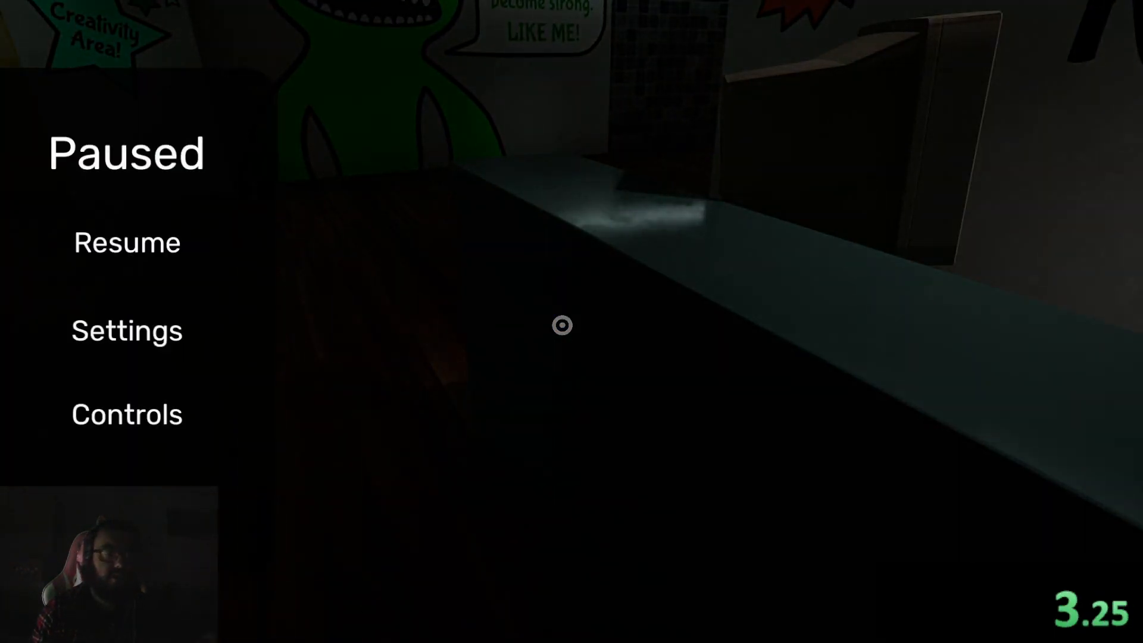
{"action": "left_click", "coordinate": [126, 242]}
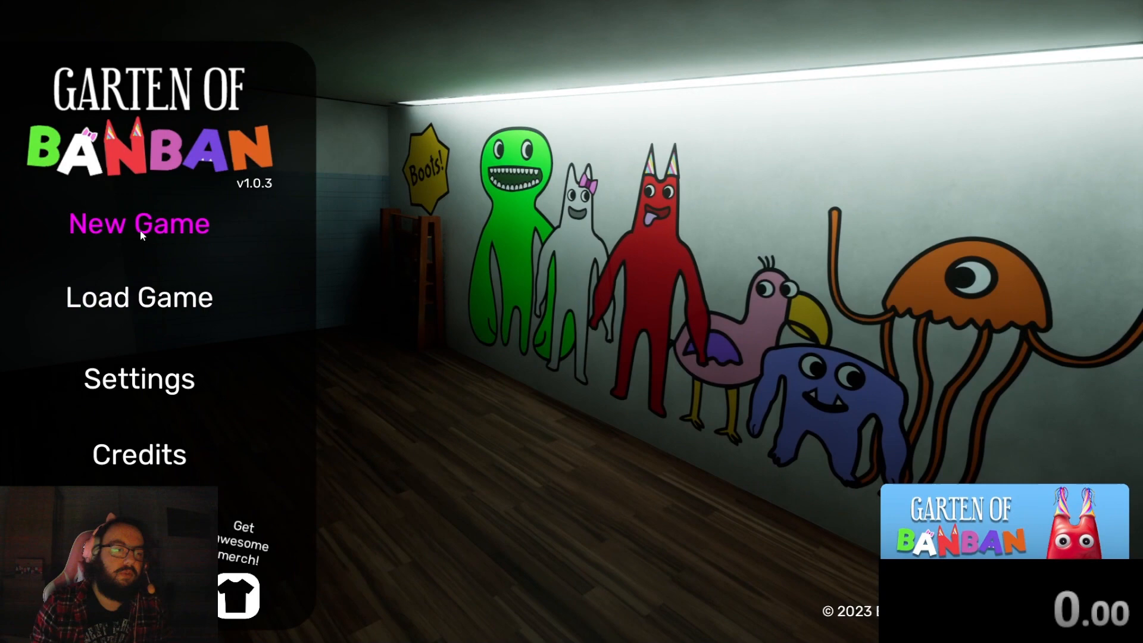
- Start another run and push through the lobby double doors
{"action": "left_click", "coordinate": [139, 224]}
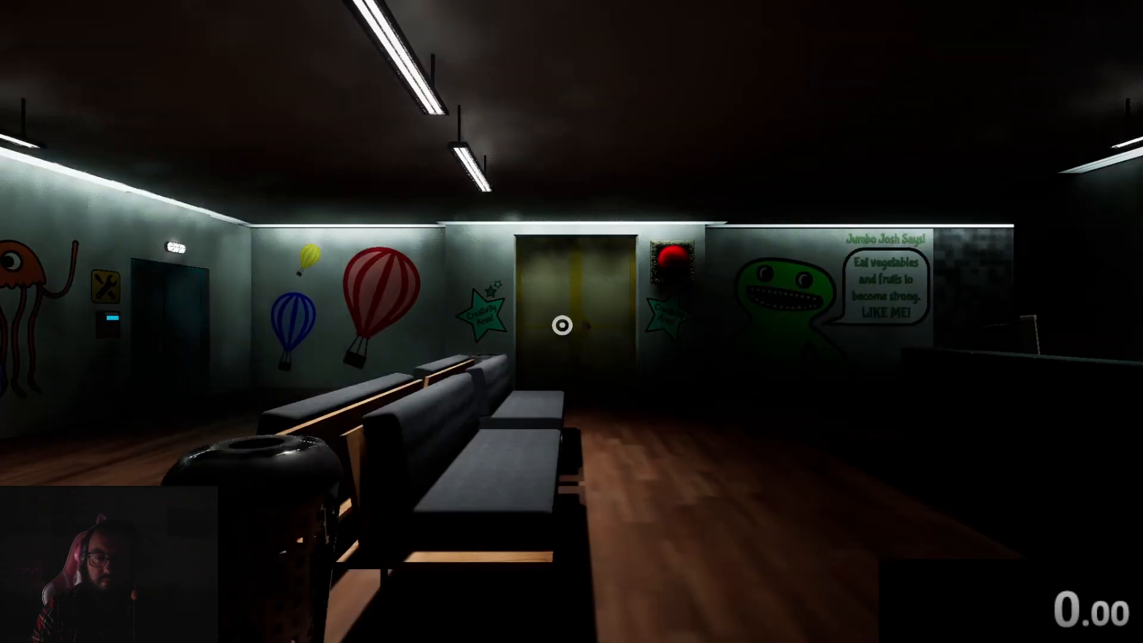
{"action": "mouse_move", "coordinate": [571, 322]}
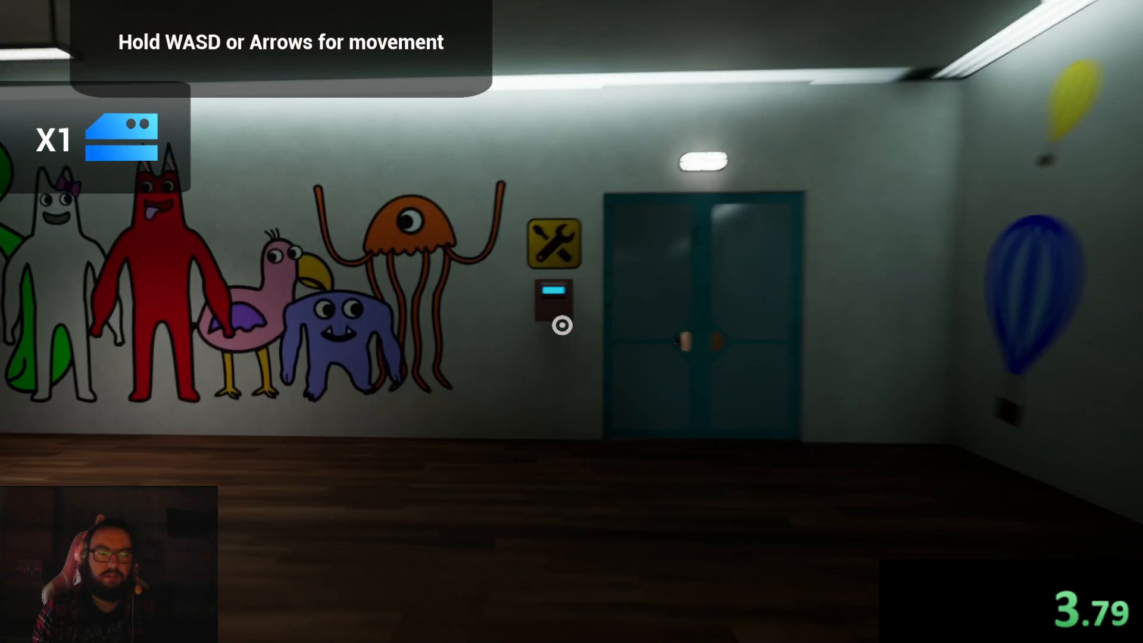
{"action": "key", "text": "w"}
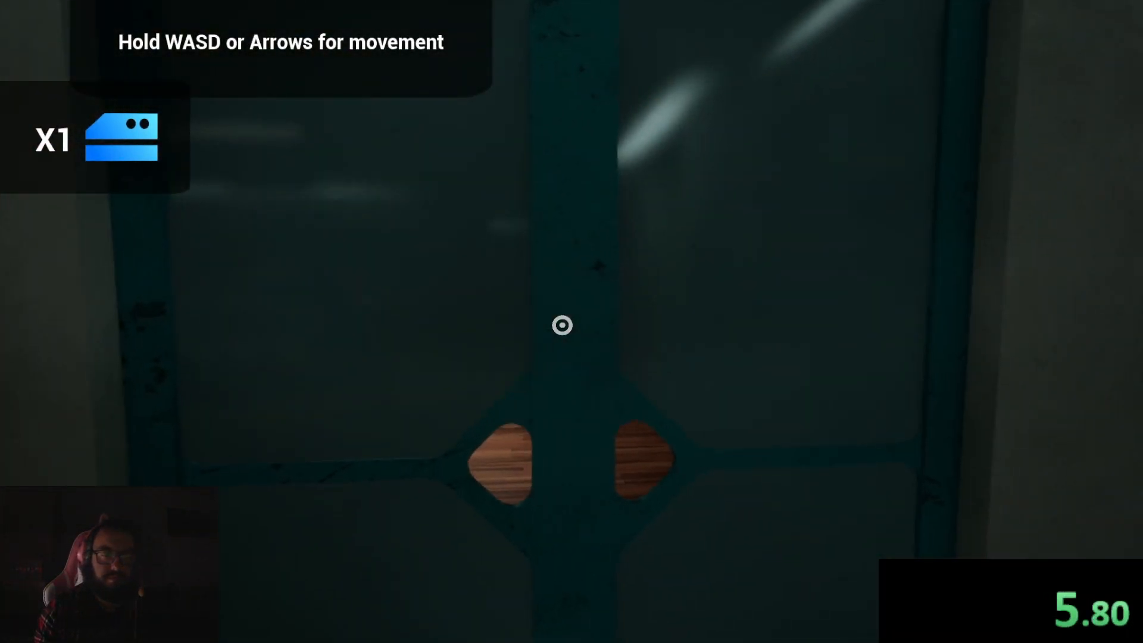
{"action": "key", "text": "w"}
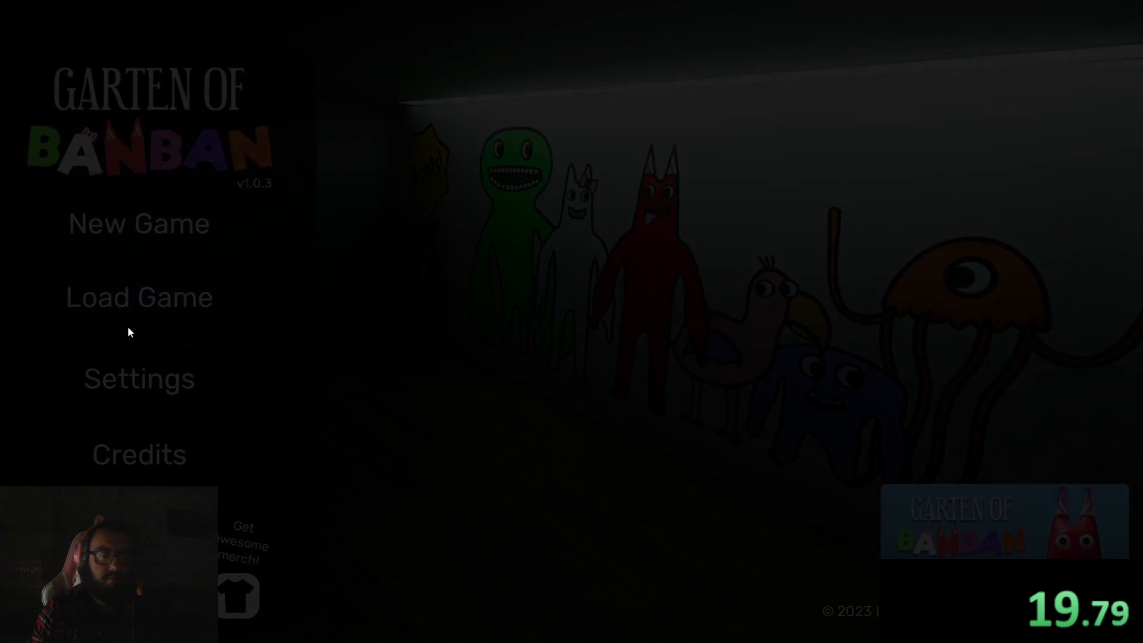
- Start a third run, locate the toy remote, reach the playground with an egg and pause
{"action": "left_click", "coordinate": [138, 223]}
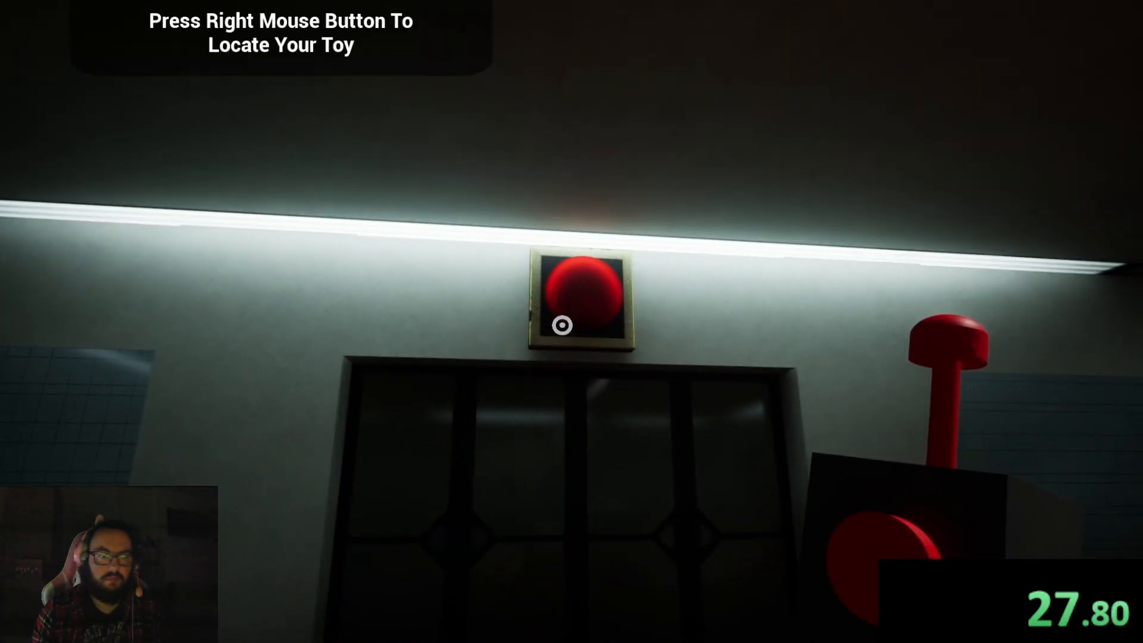
{"action": "right_click", "coordinate": [572, 322]}
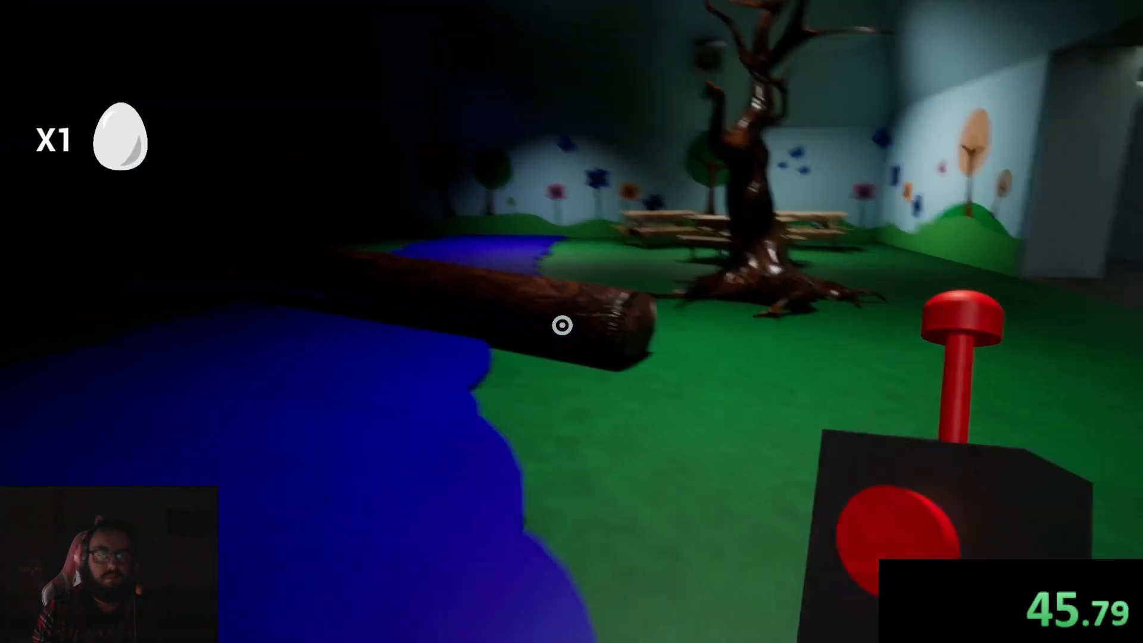
{"action": "mouse_move", "coordinate": [561, 326]}
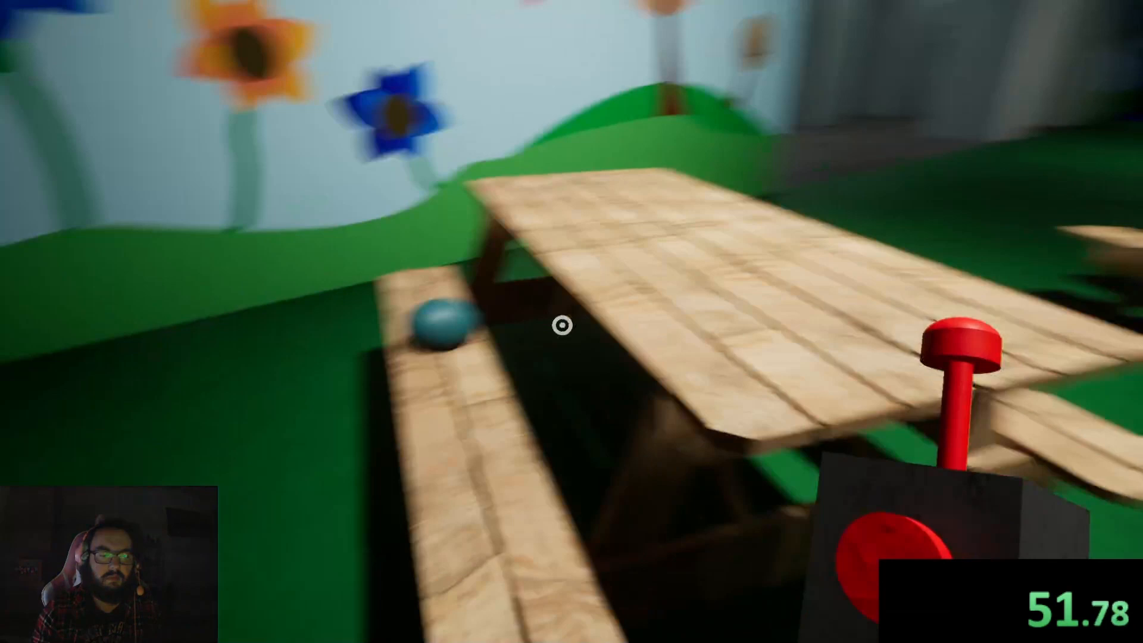
{"action": "key", "text": "Escape"}
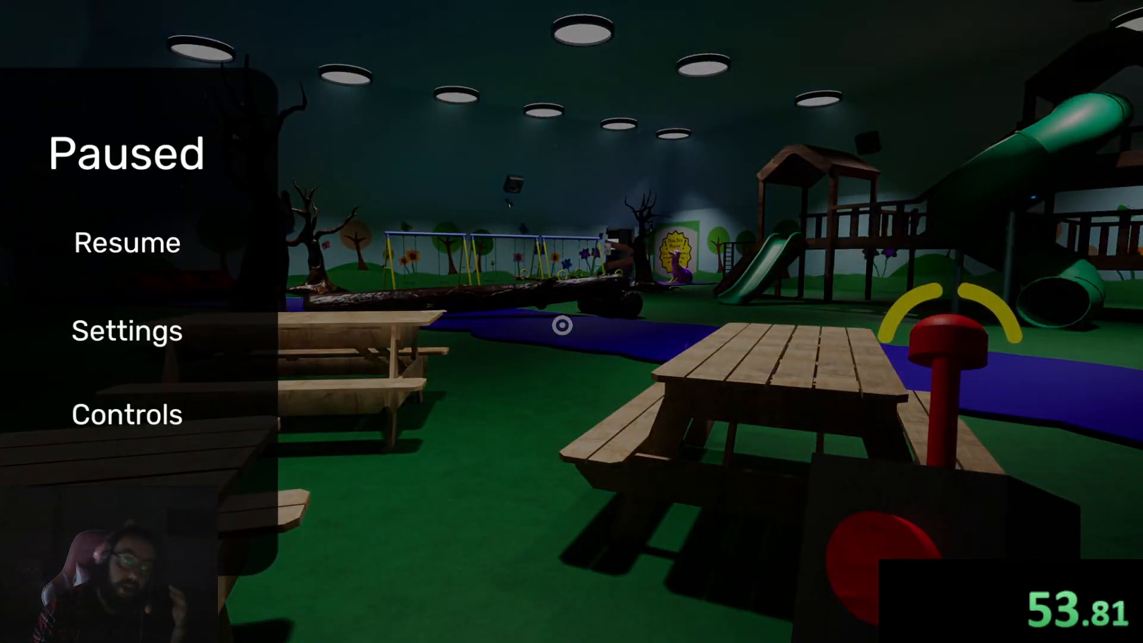
- Abandon the paused run, start again and push through the teal lobby doors
{"action": "left_click", "coordinate": [126, 243]}
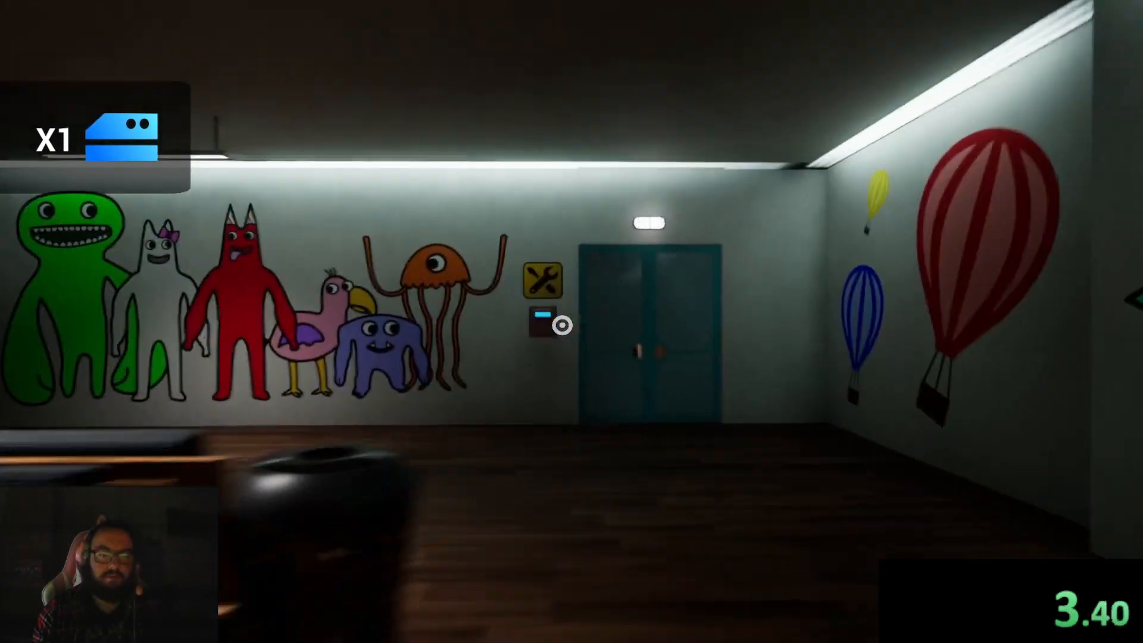
{"action": "key", "text": "w"}
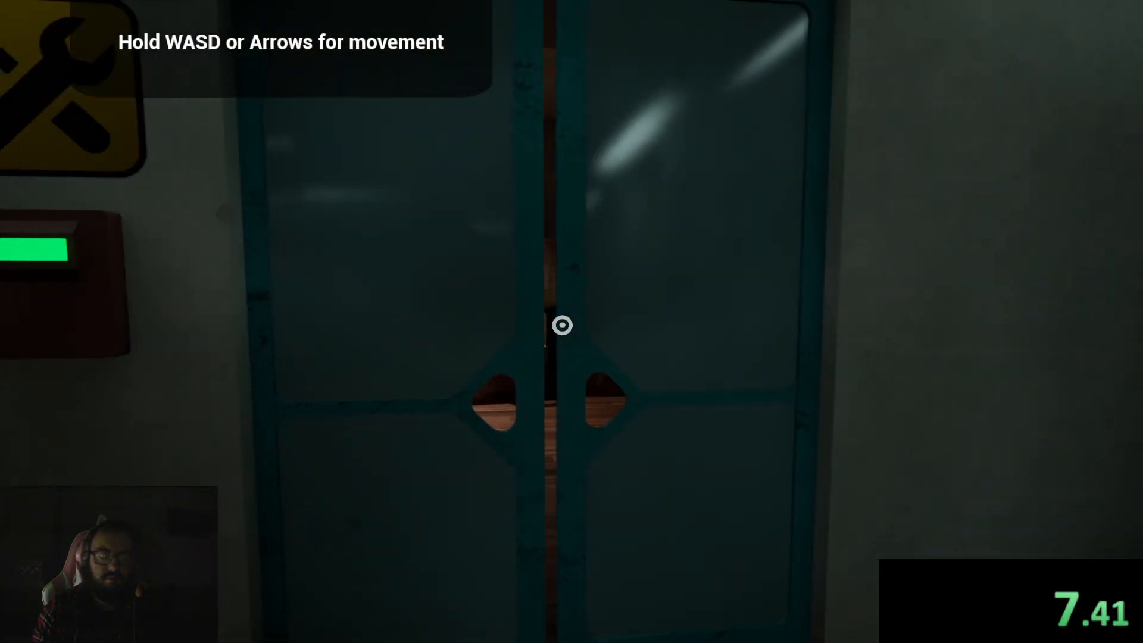
{"action": "key", "text": "w"}
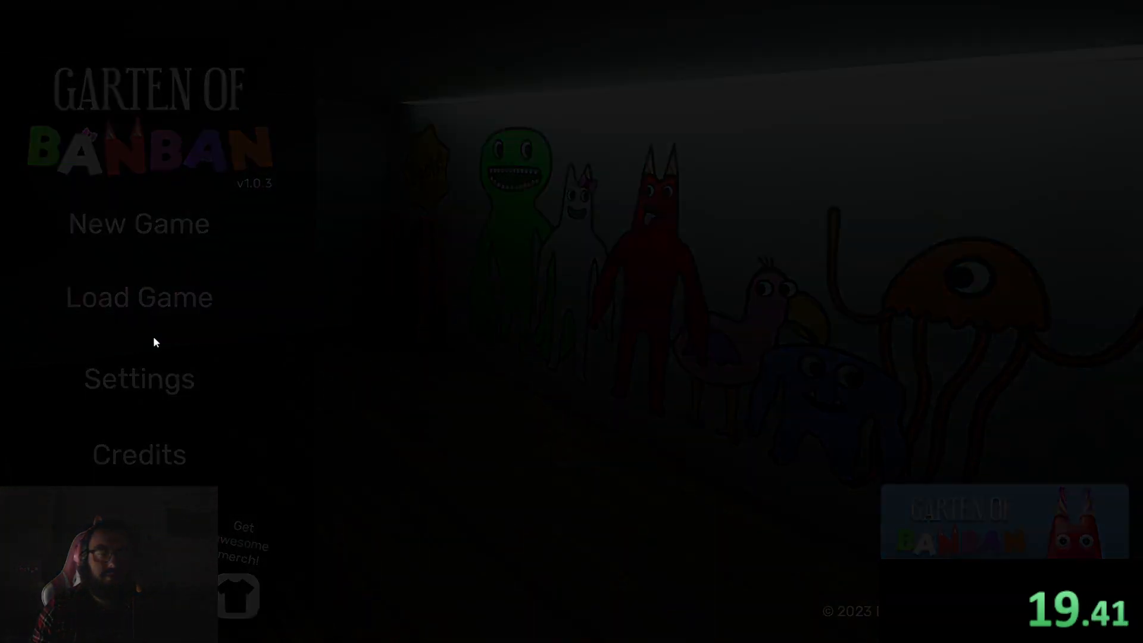
- Start a fifth run and walk down the corridor toward the playground
{"action": "left_click", "coordinate": [138, 224]}
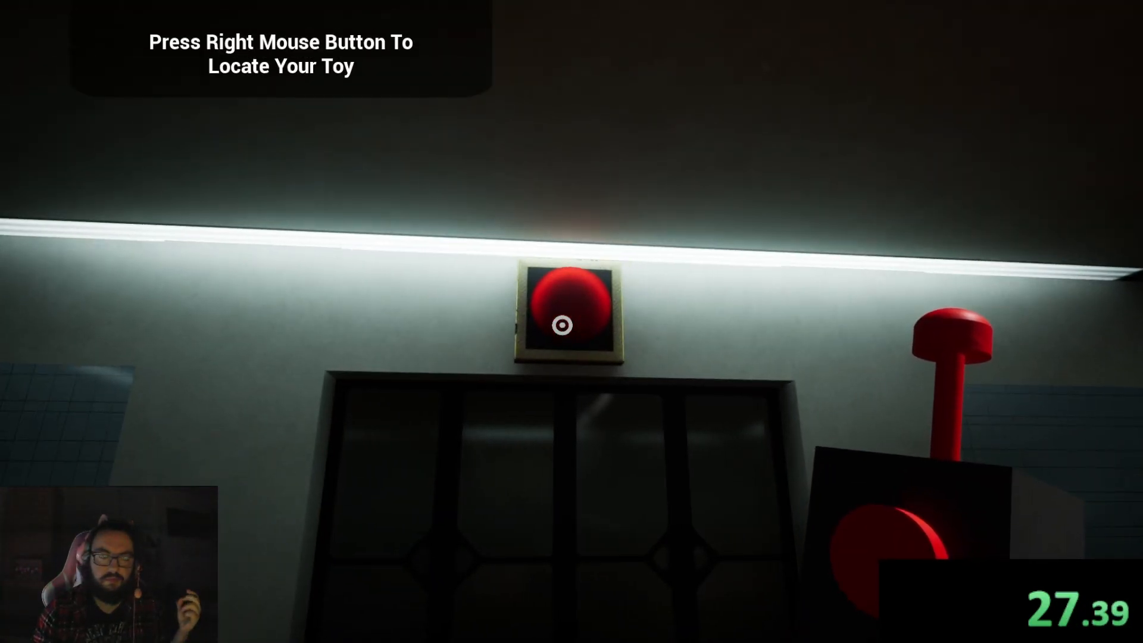
{"action": "mouse_move", "coordinate": [571, 322]}
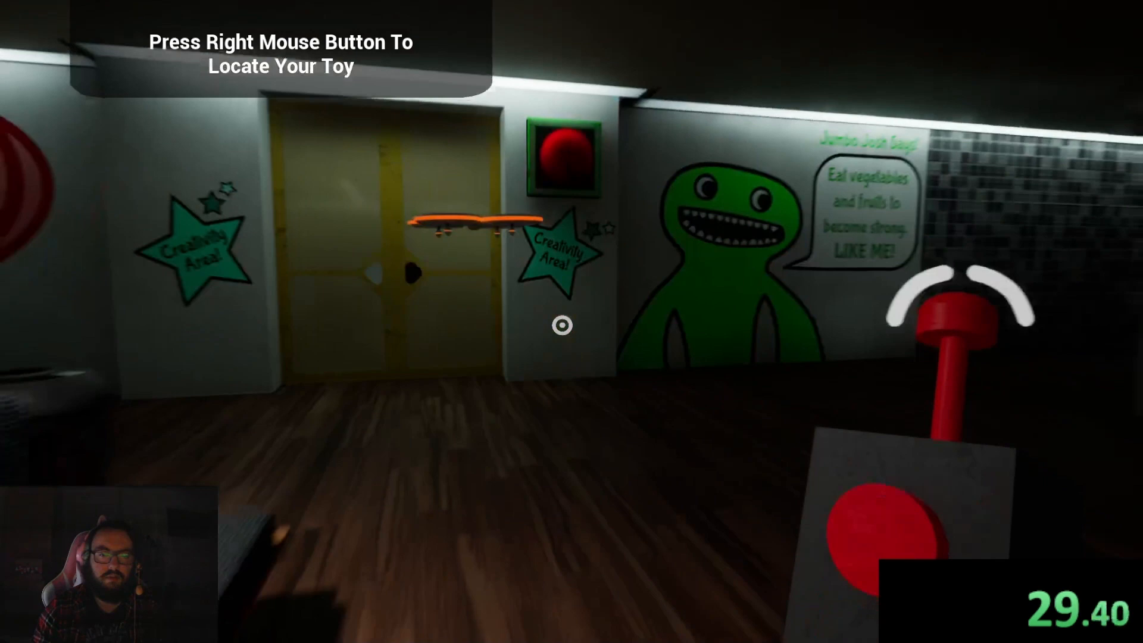
{"action": "mouse_move", "coordinate": [572, 322]}
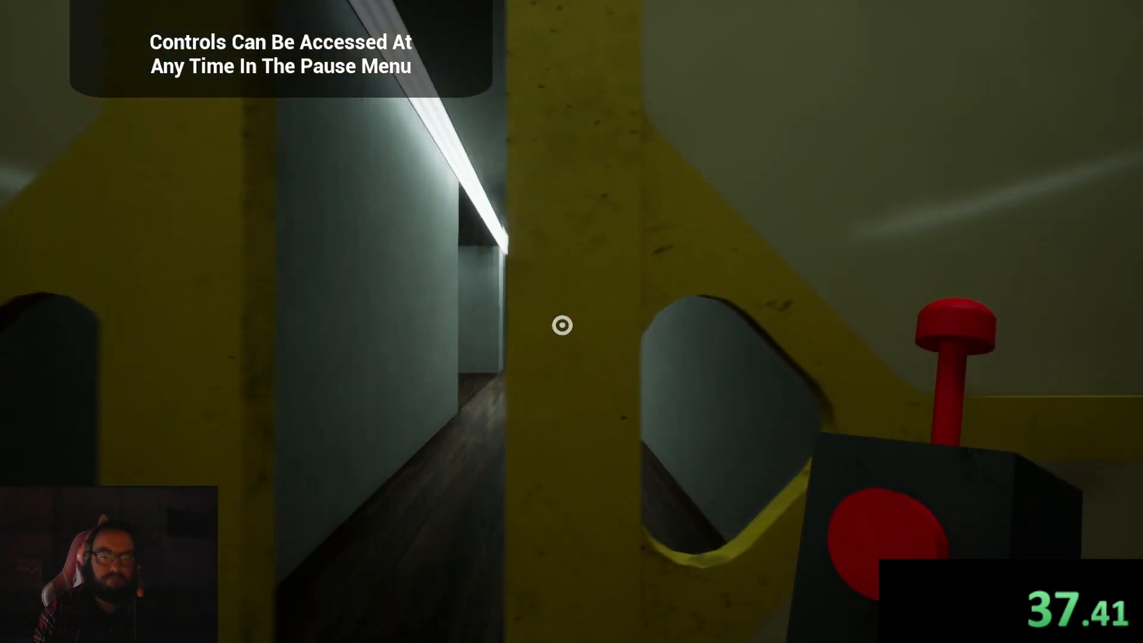
{"action": "key", "text": "w"}
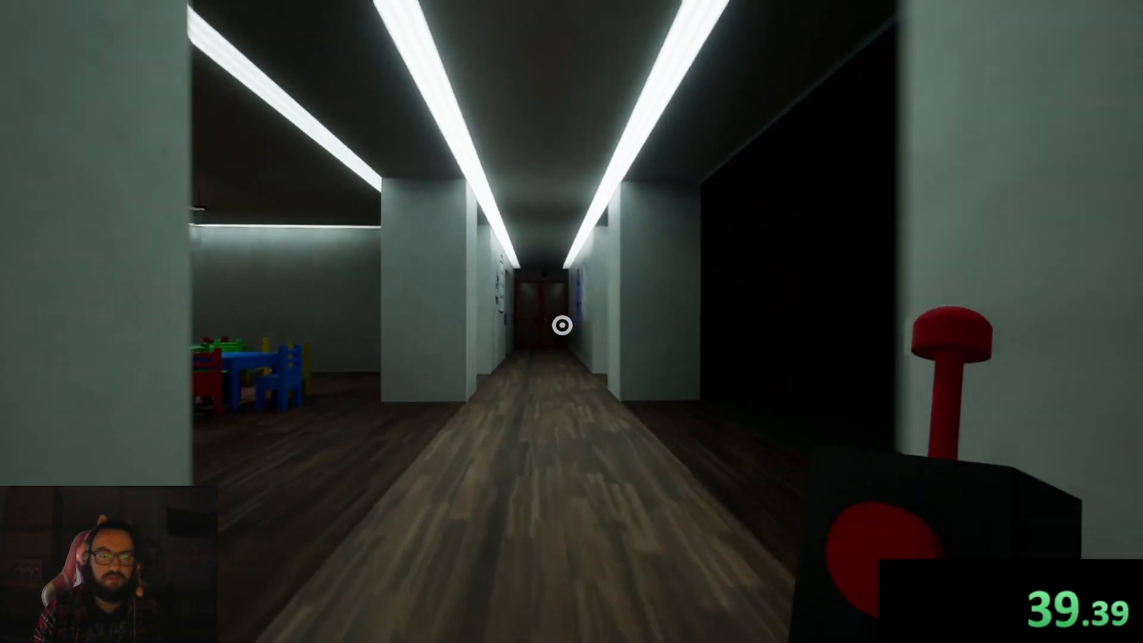
{"action": "key", "text": "w"}
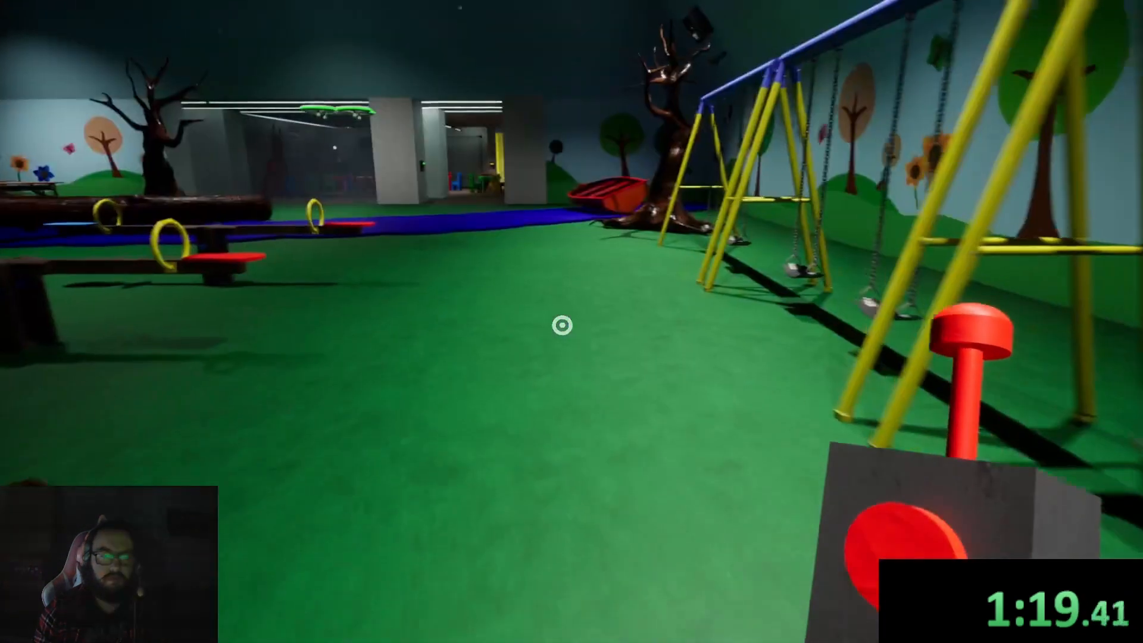
{"action": "mouse_move", "coordinate": [572, 322]}
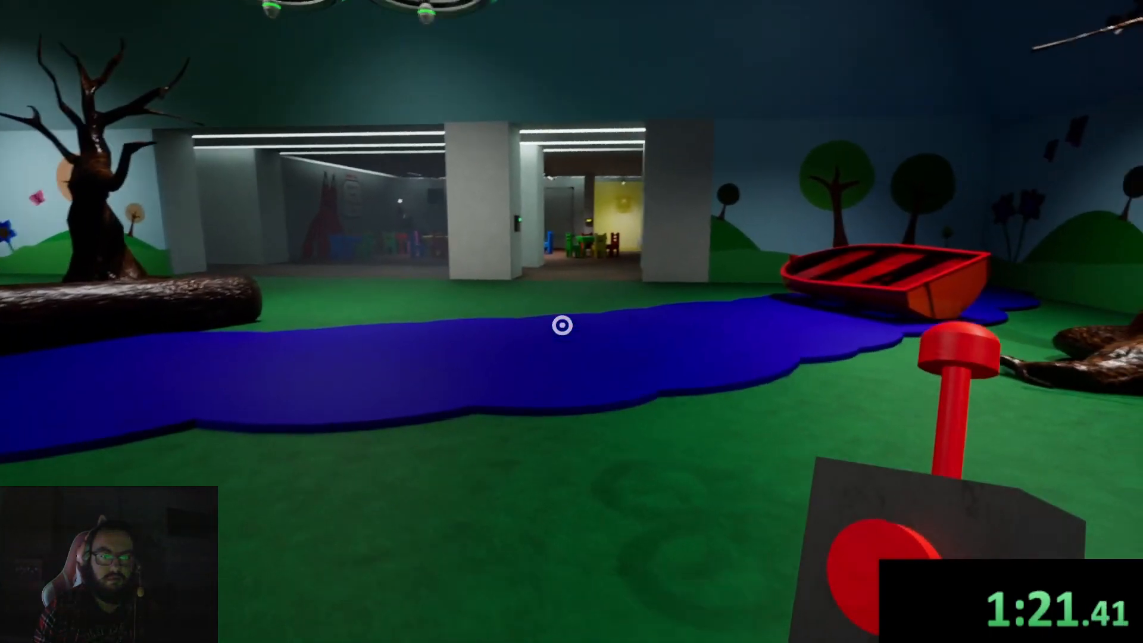
{"action": "mouse_move", "coordinate": [572, 325]}
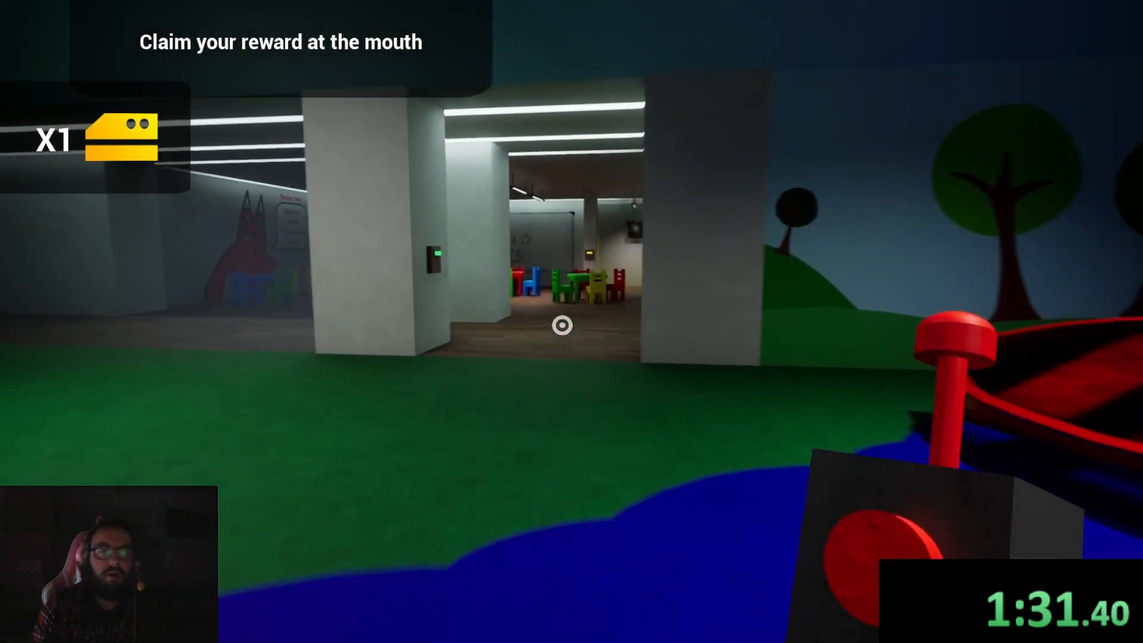
- Walk through the classroom back to the Opila Bird area and pause by the ball pit
{"action": "key", "text": "w"}
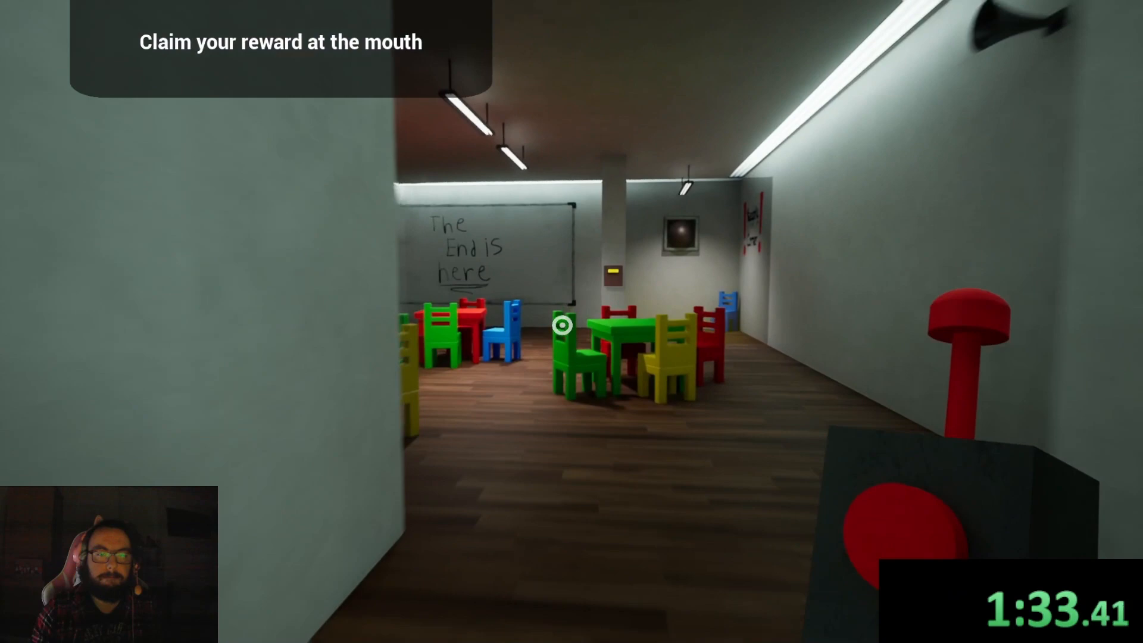
{"action": "mouse_move", "coordinate": [561, 323]}
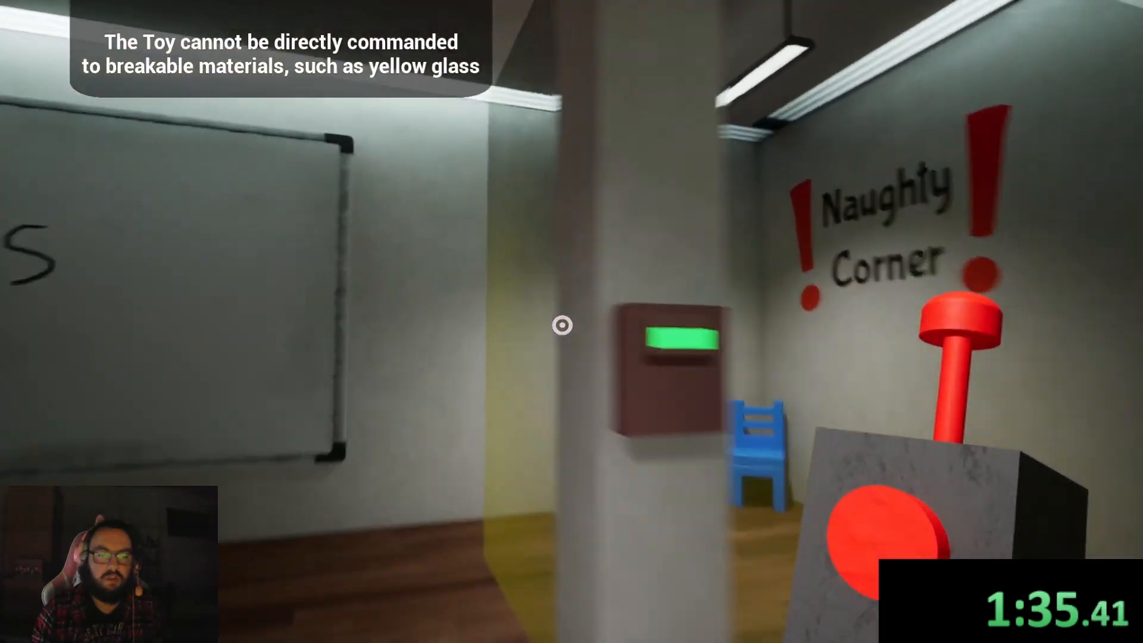
{"action": "mouse_move", "coordinate": [561, 324]}
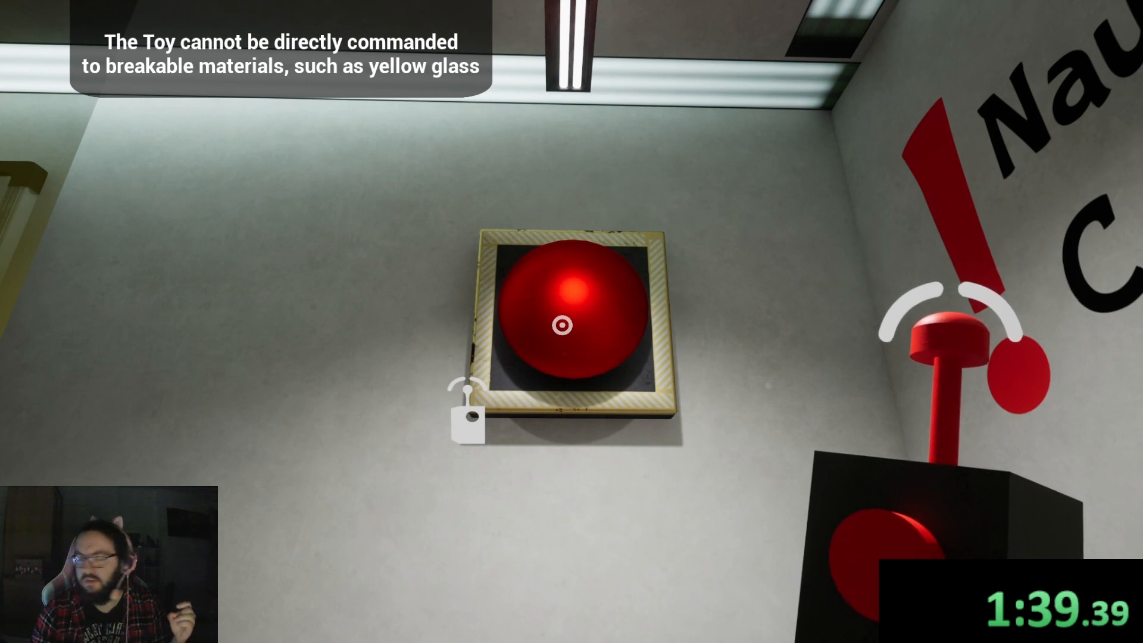
{"action": "mouse_move", "coordinate": [571, 321]}
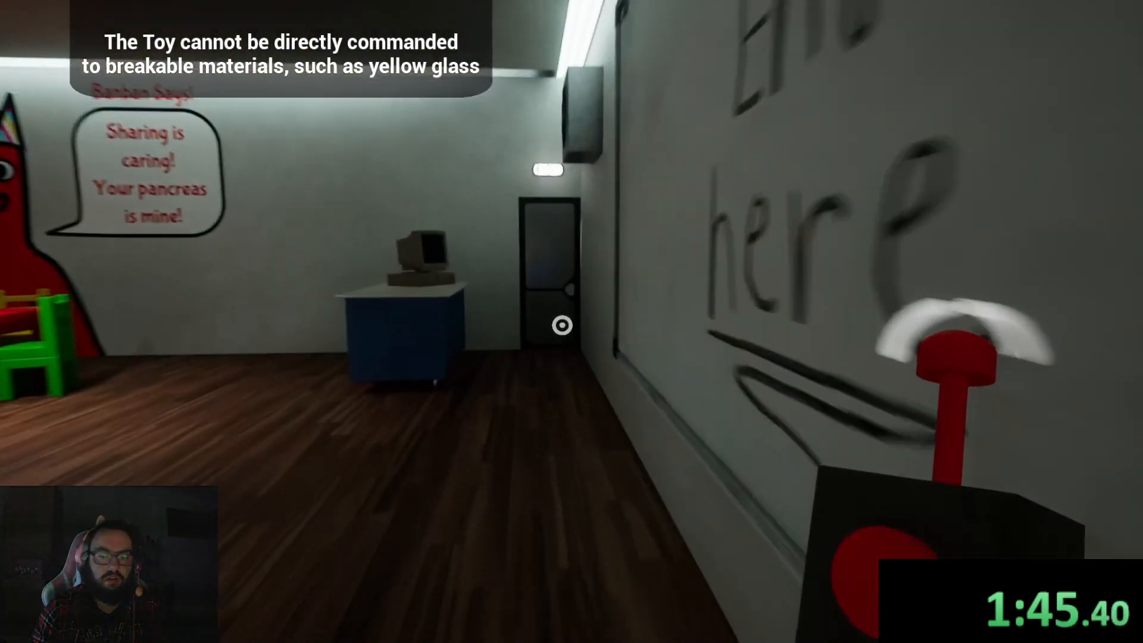
{"action": "mouse_move", "coordinate": [571, 321]}
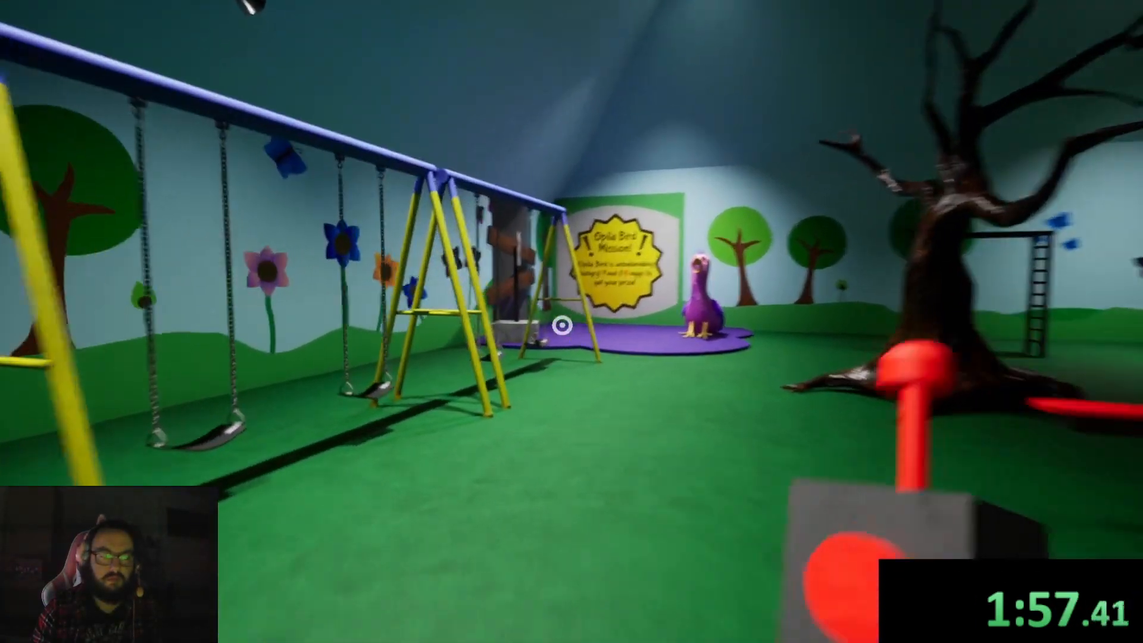
{"action": "mouse_move", "coordinate": [571, 321]}
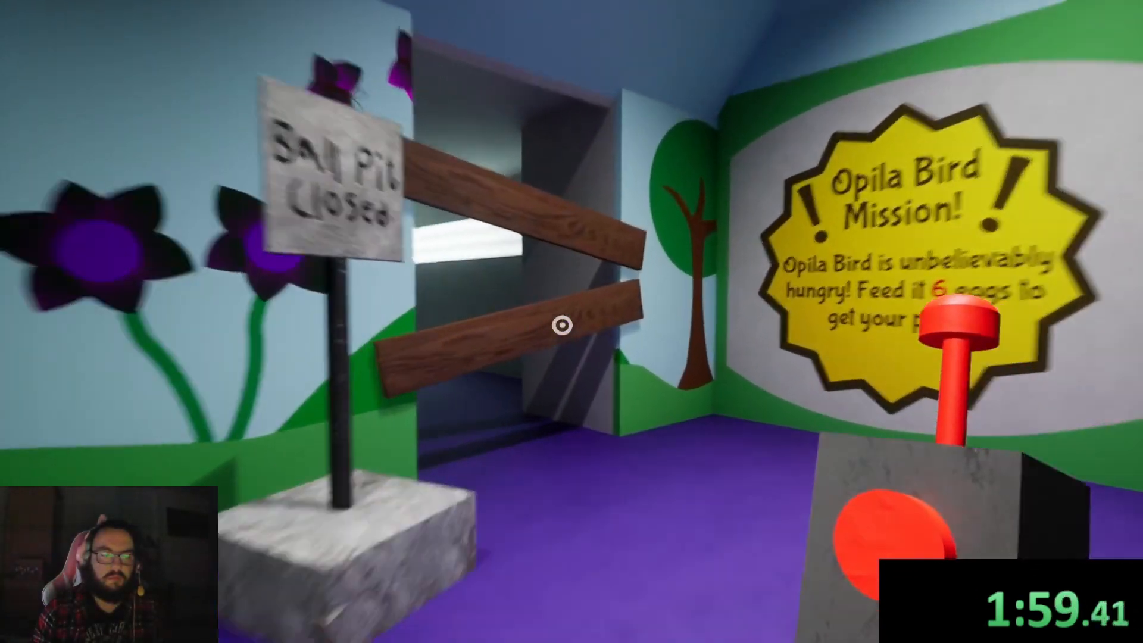
{"action": "key", "text": "Escape"}
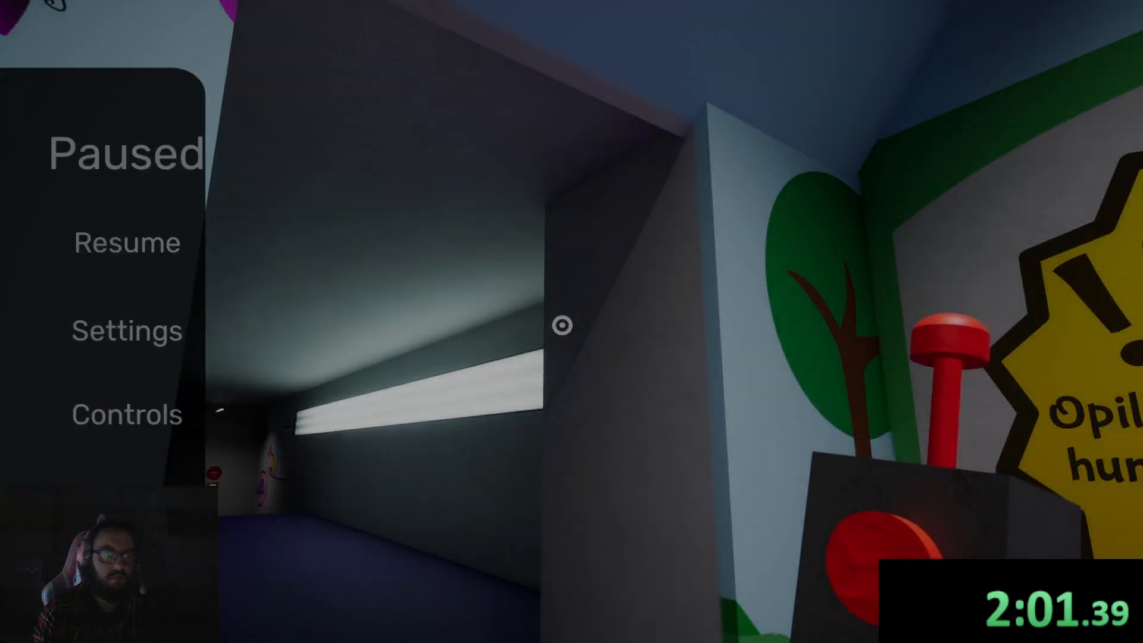
- Resume the run and slip past the closed ball pit into the dark corridors
{"action": "left_click", "coordinate": [126, 243]}
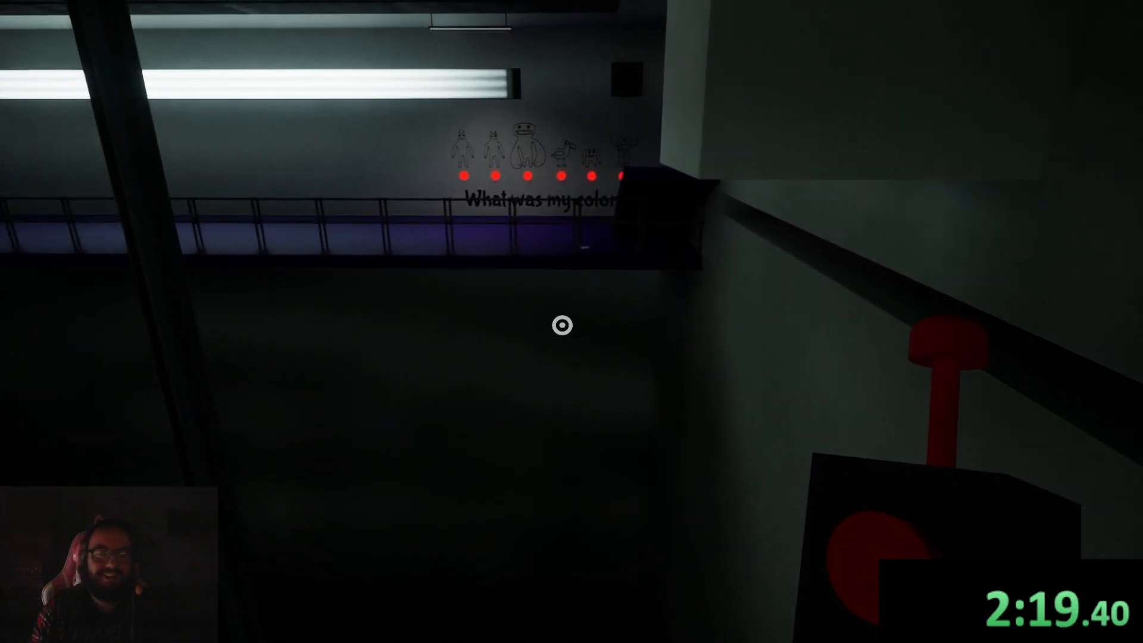
{"action": "mouse_move", "coordinate": [561, 325]}
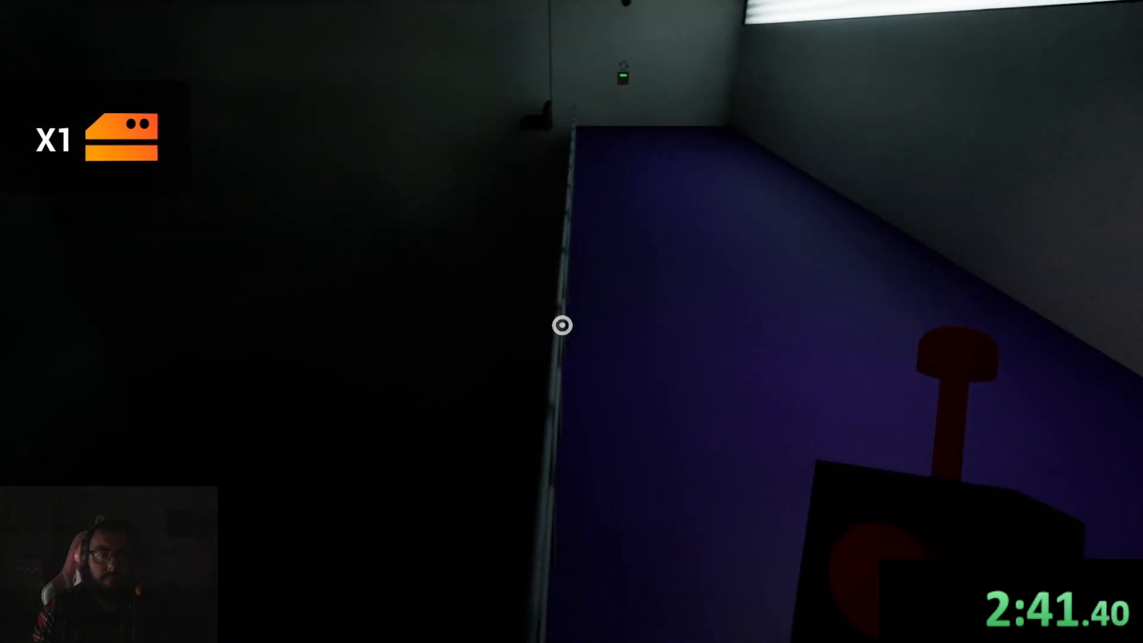
{"action": "mouse_move", "coordinate": [562, 325]}
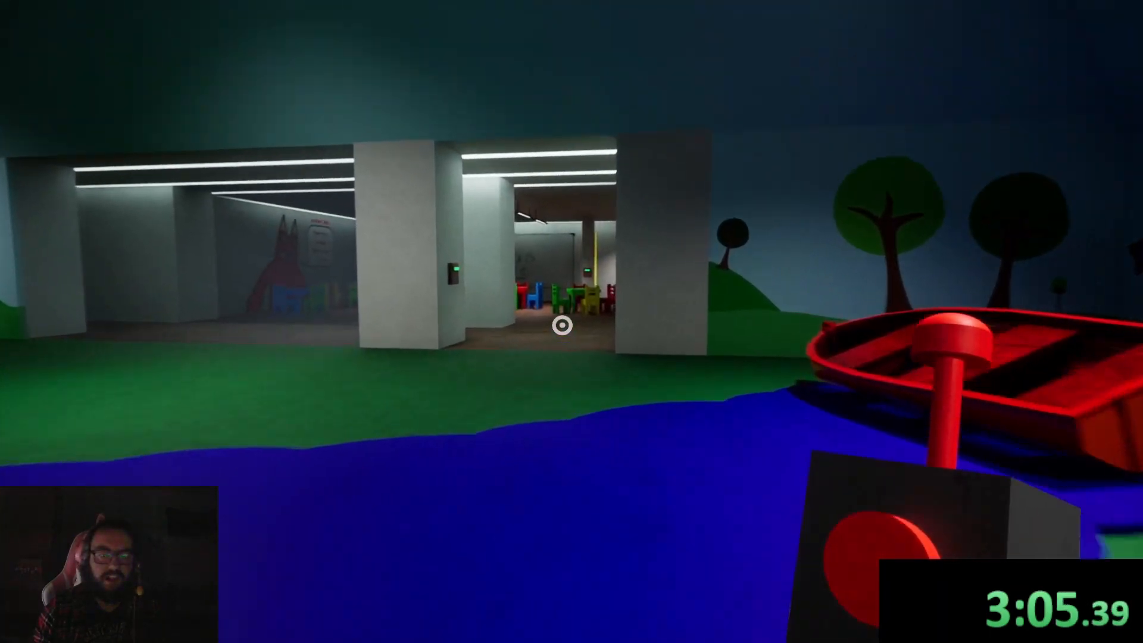
{"action": "mouse_move", "coordinate": [564, 327]}
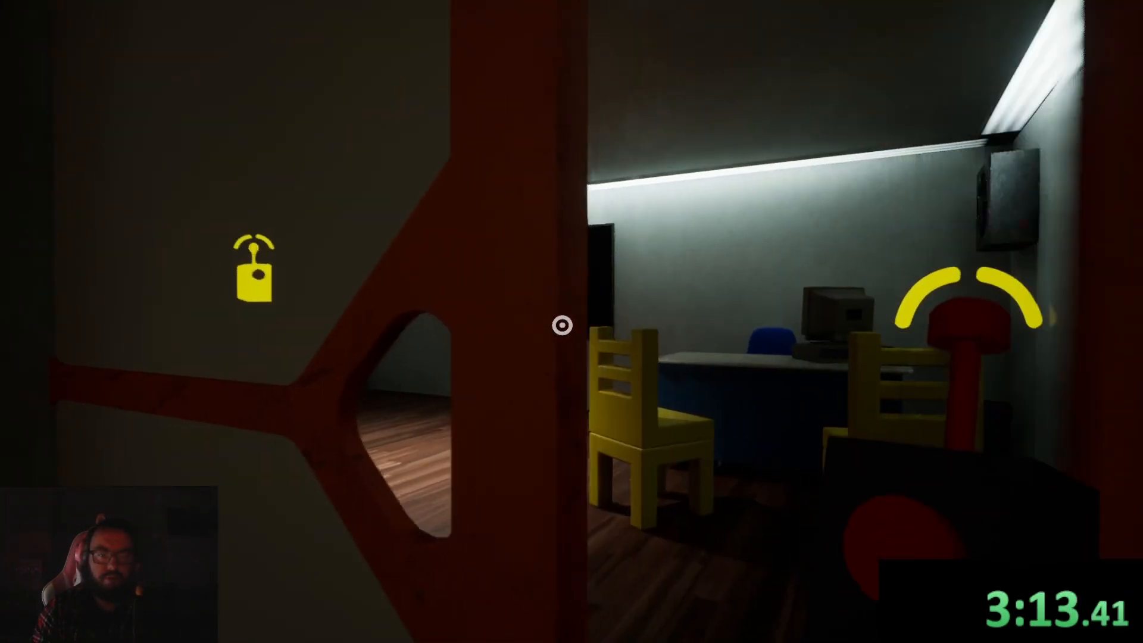
{"action": "mouse_move", "coordinate": [572, 325]}
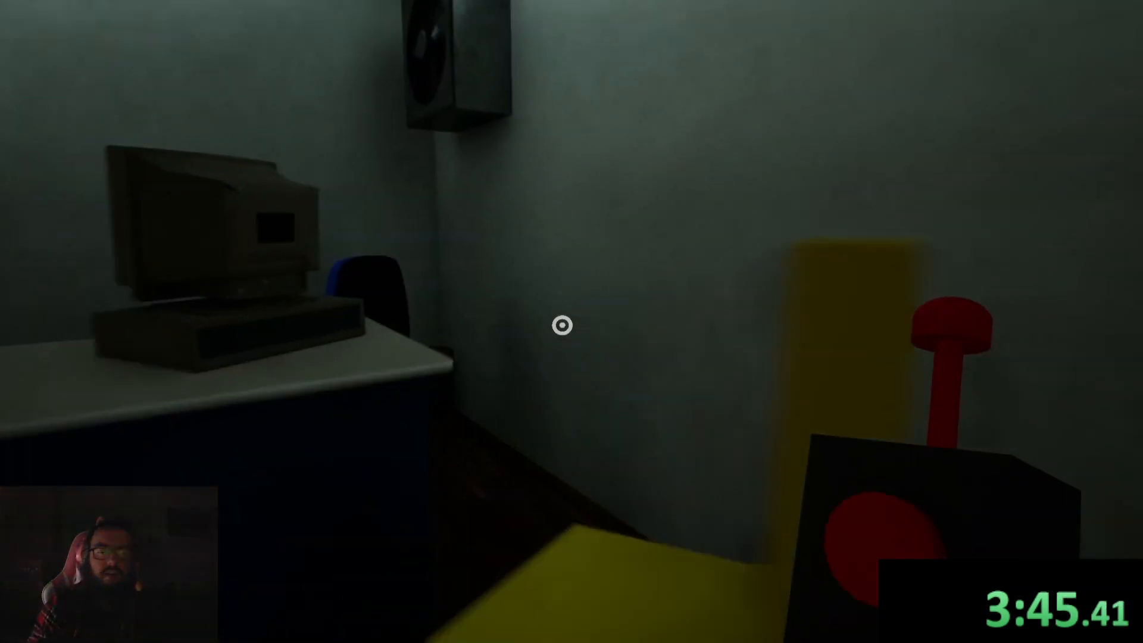
{"action": "mouse_move", "coordinate": [563, 325]}
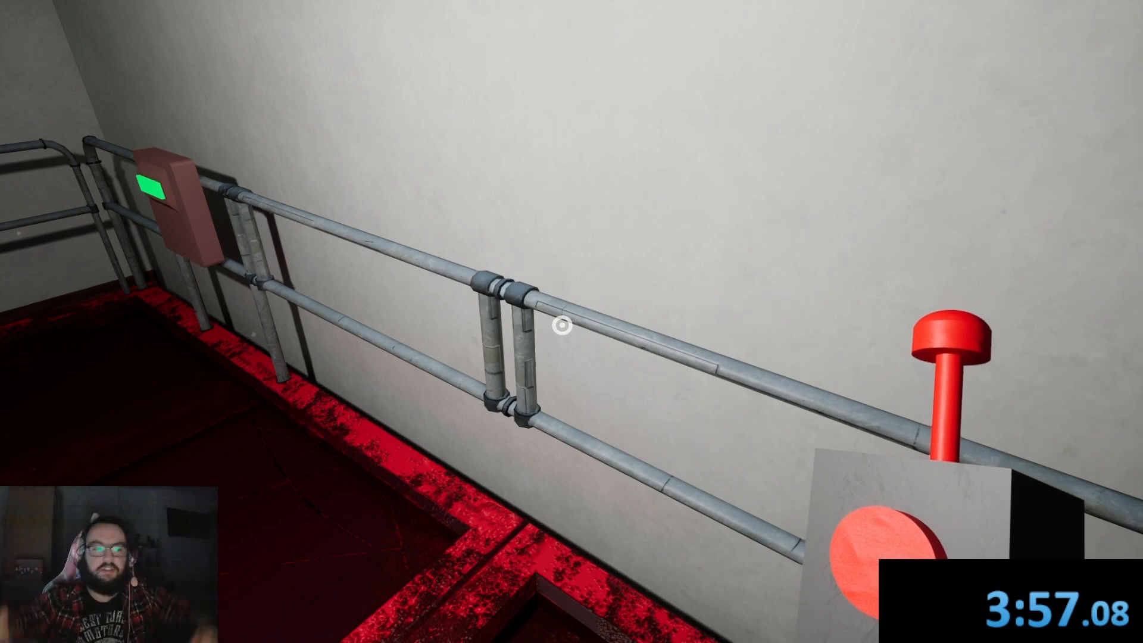
{"action": "mouse_move", "coordinate": [562, 326]}
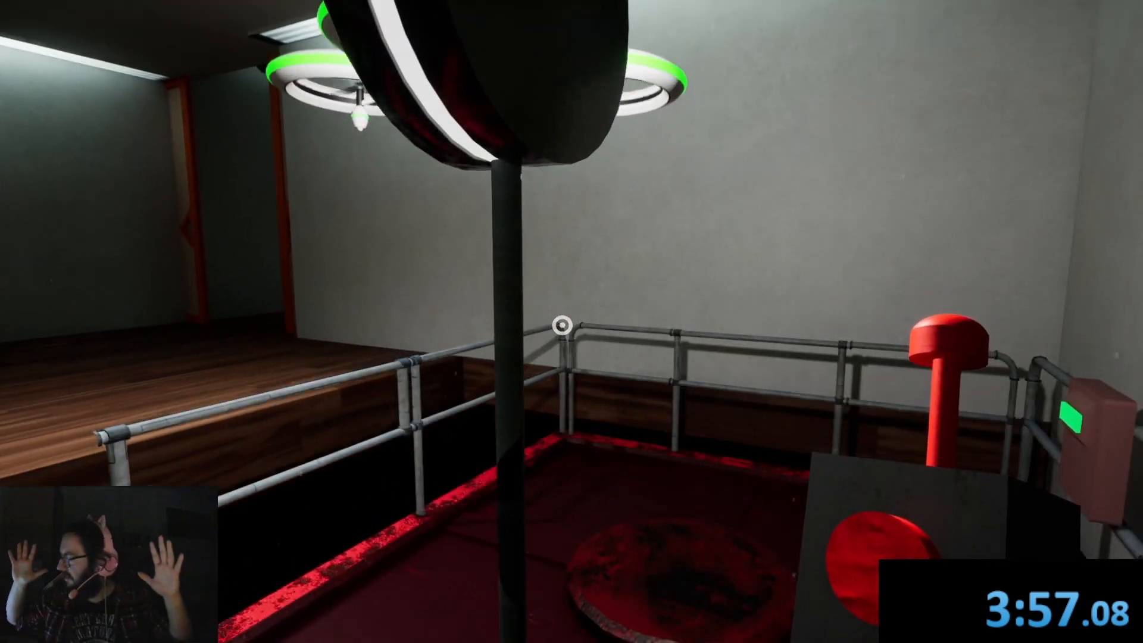
{"action": "mouse_move", "coordinate": [571, 321]}
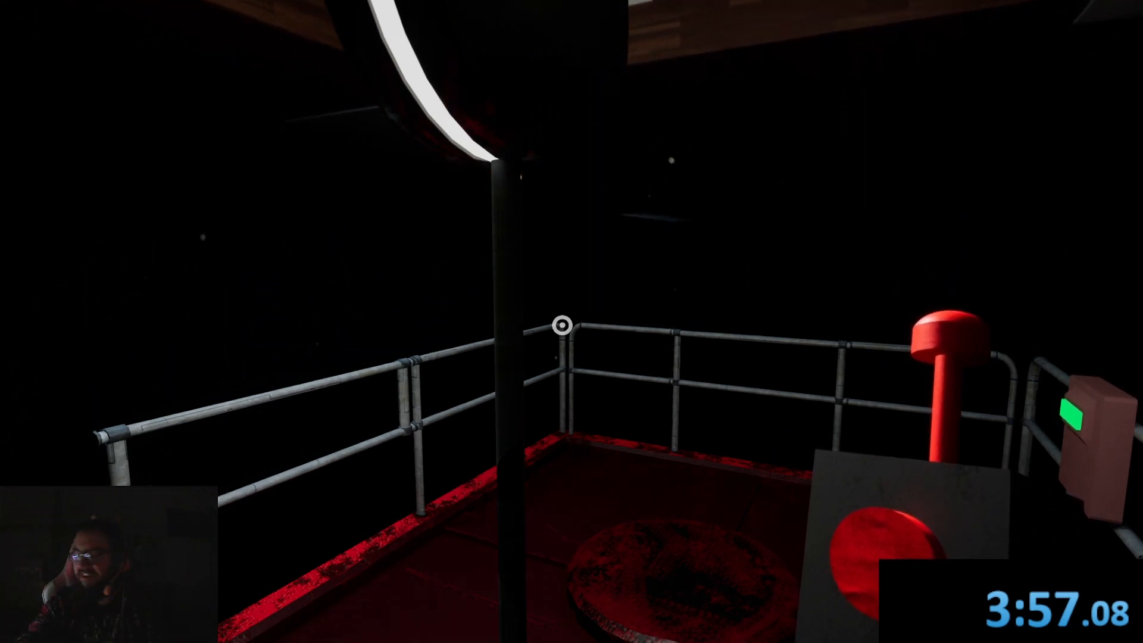
{"action": "mouse_move", "coordinate": [571, 321]}
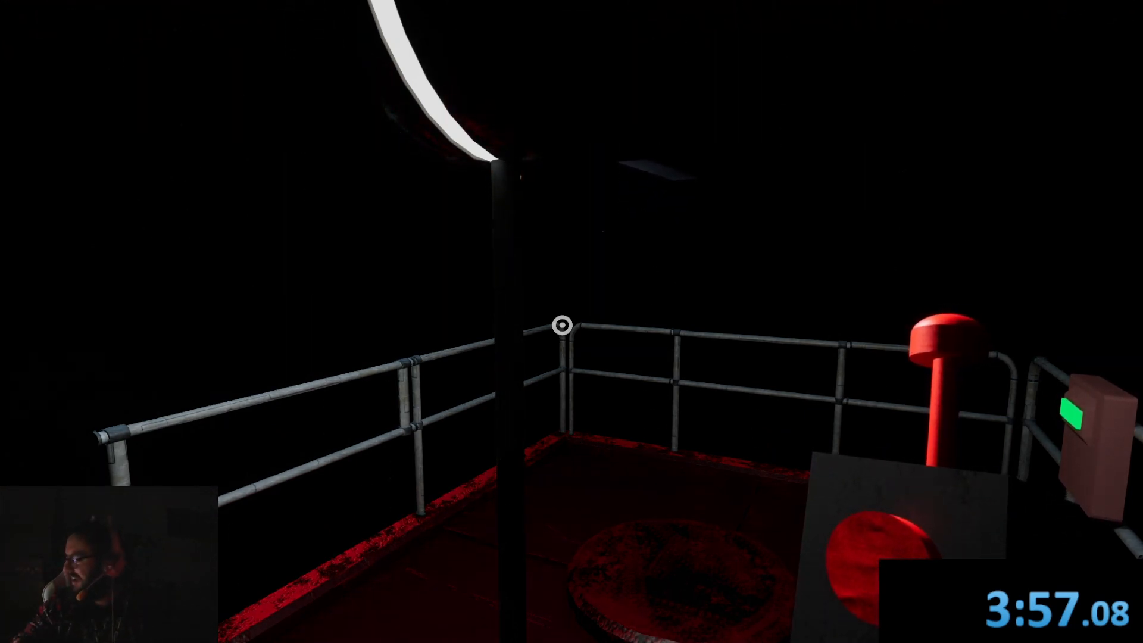